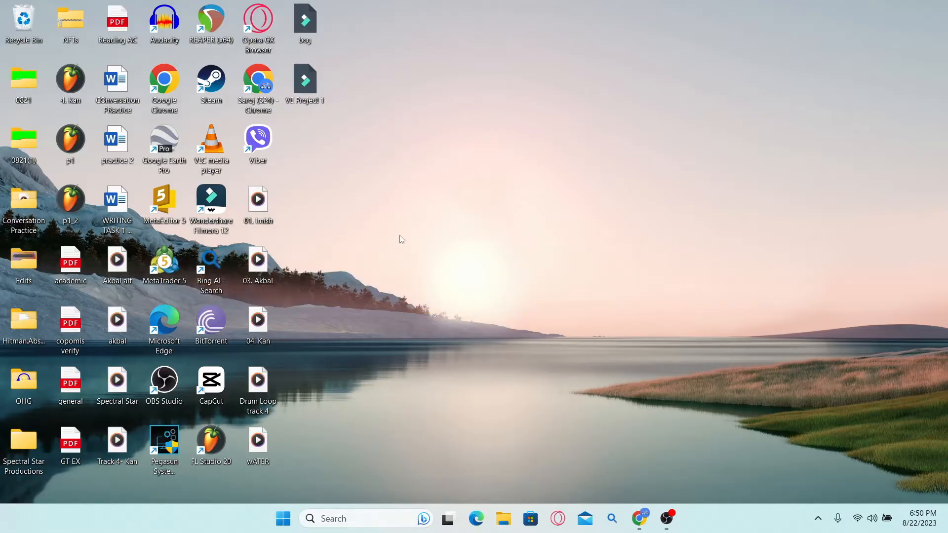
mouse_move(490, 202)
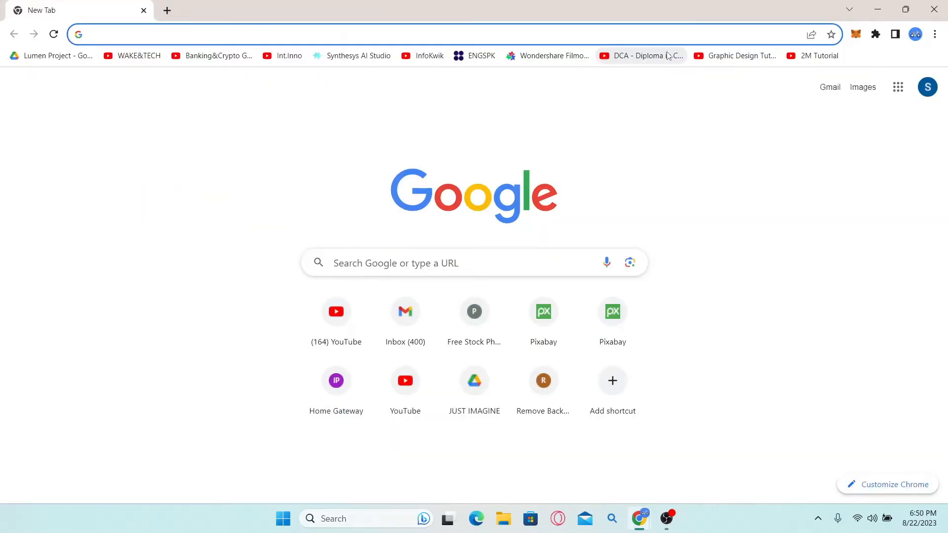
Load wix.com in Chrome to reach the Blackgasm Store dashboard
text(wix.com/dashboard/684b979d-8e45-441a-8225-fc9a550957f4/home)
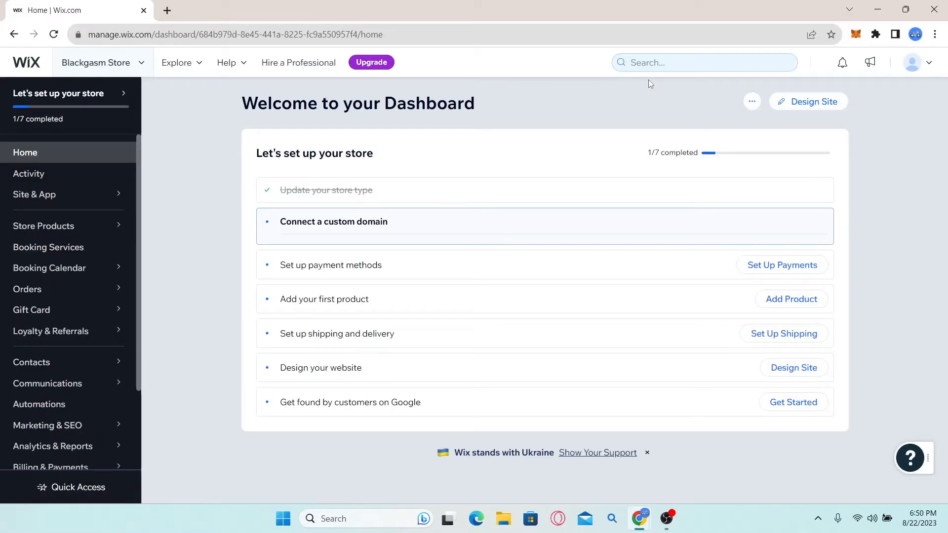
Expand the custom-domain checklist step, then open the profile avatar's account menu
click(333, 221)
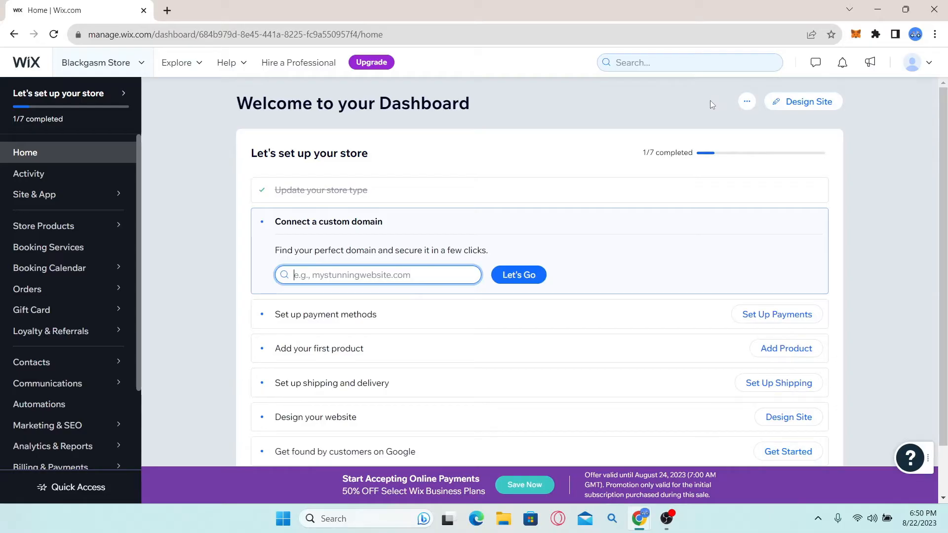
mouse_move(645, 118)
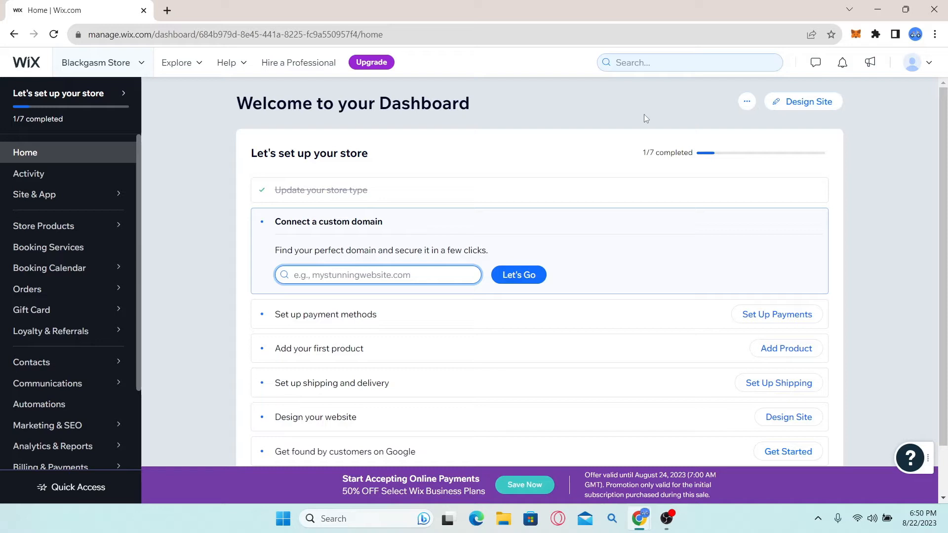
mouse_move(533, 207)
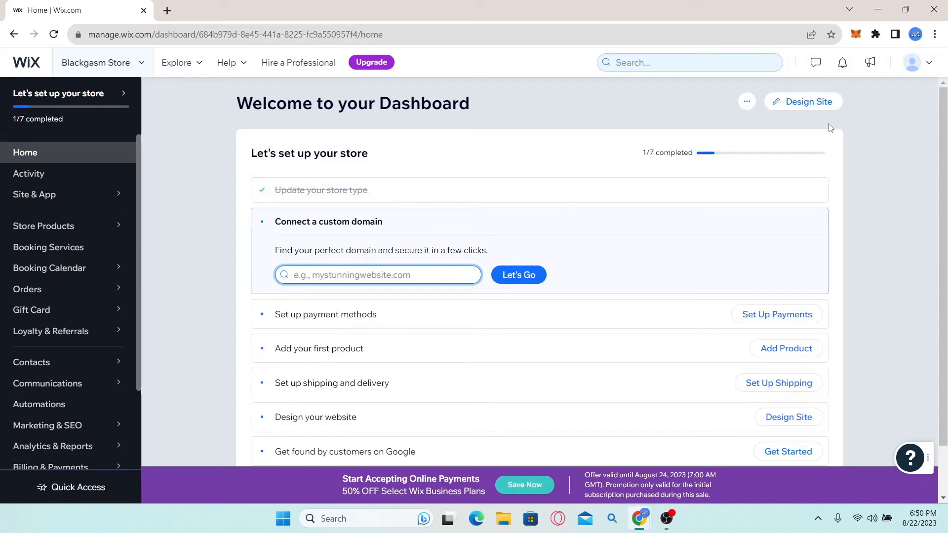
mouse_move(924, 68)
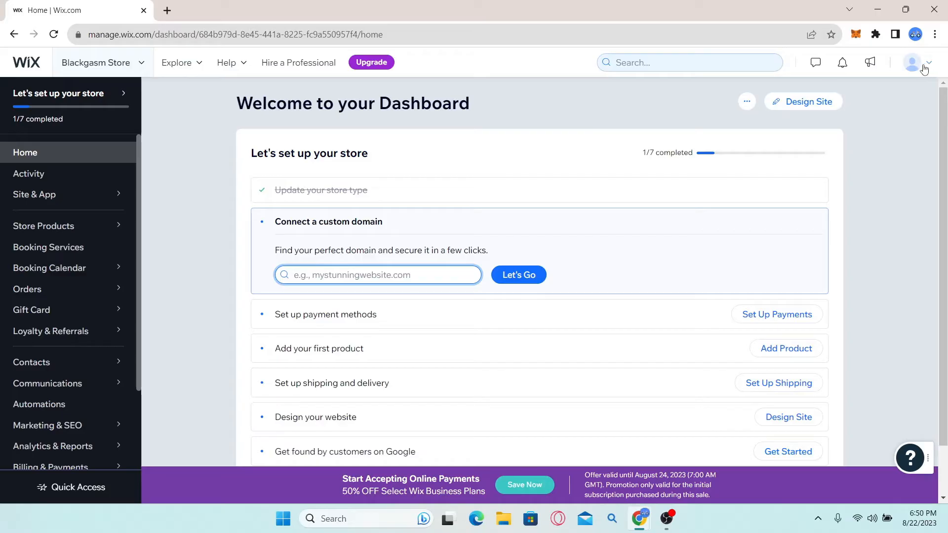
mouse_move(923, 68)
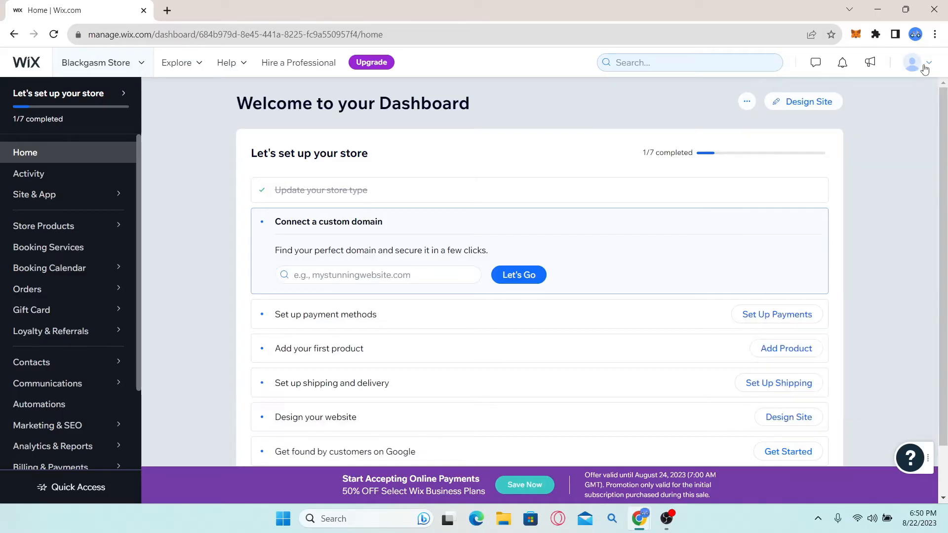
click(915, 62)
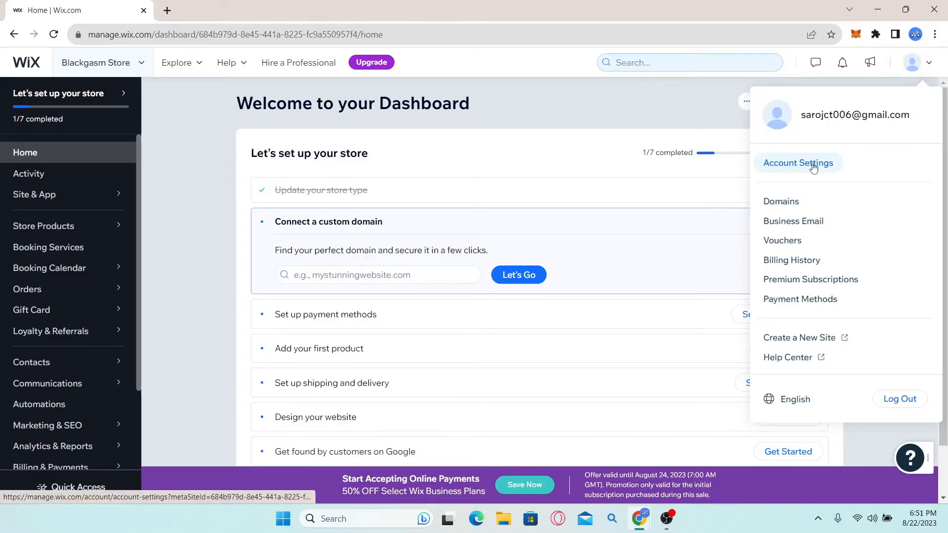
Go to Account Settings and open the Account email edit dialog under Login info
click(798, 162)
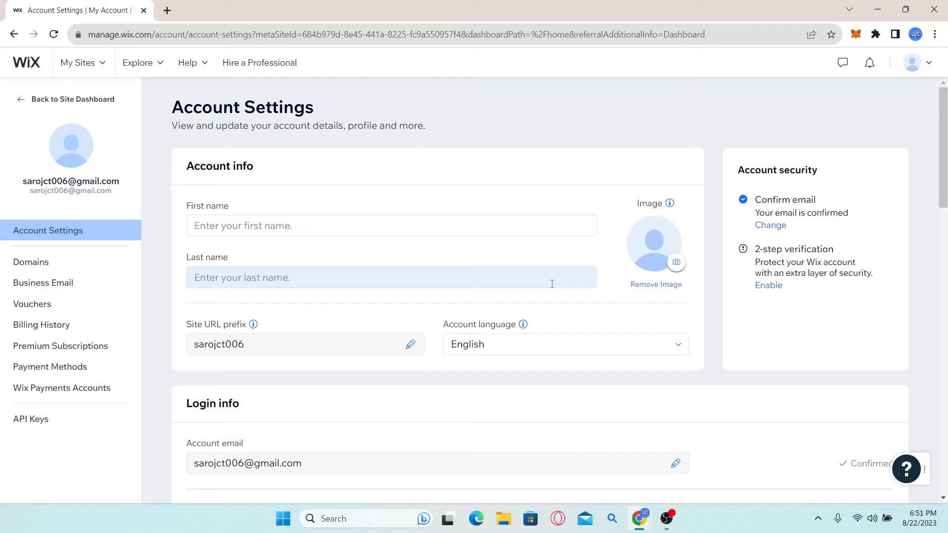
scroll(down, 3)
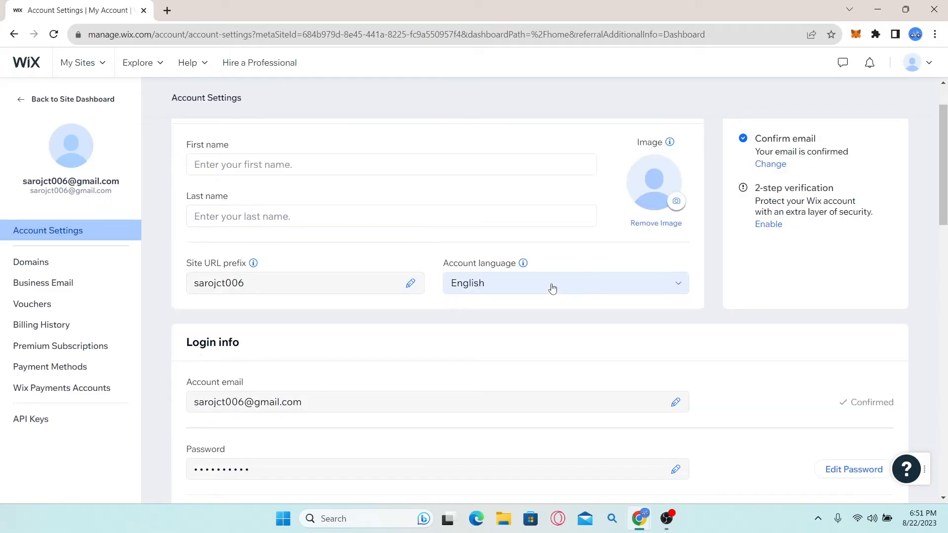
scroll(down, 3)
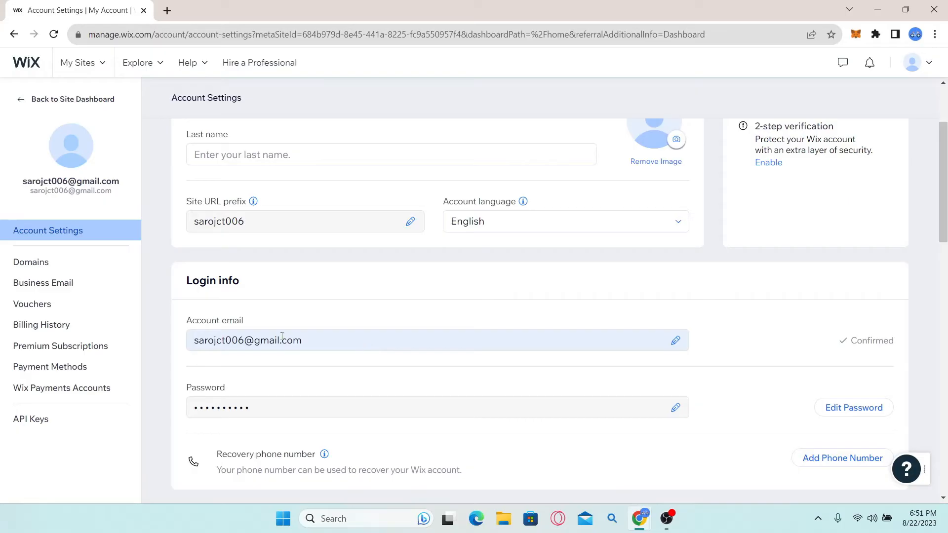
click(675, 340)
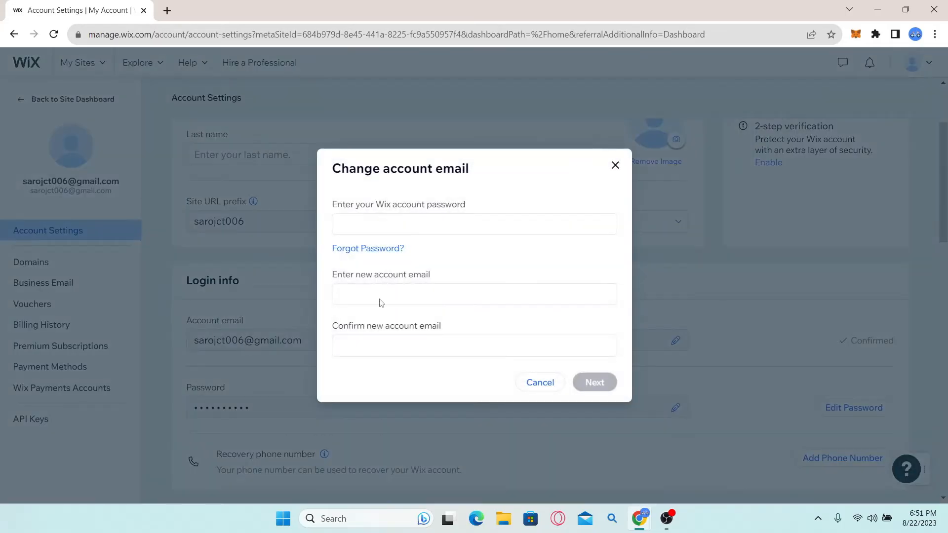
click(474, 223)
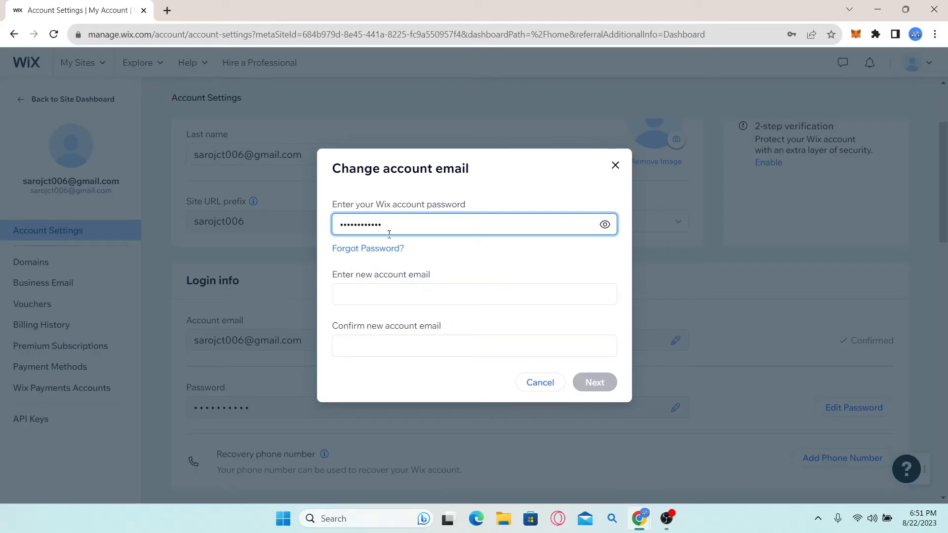
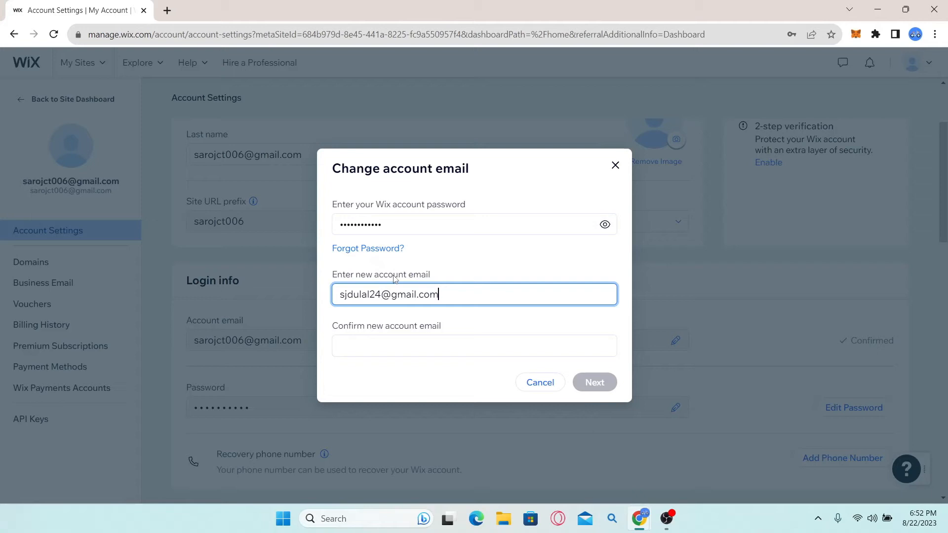
mouse_move(379, 294)
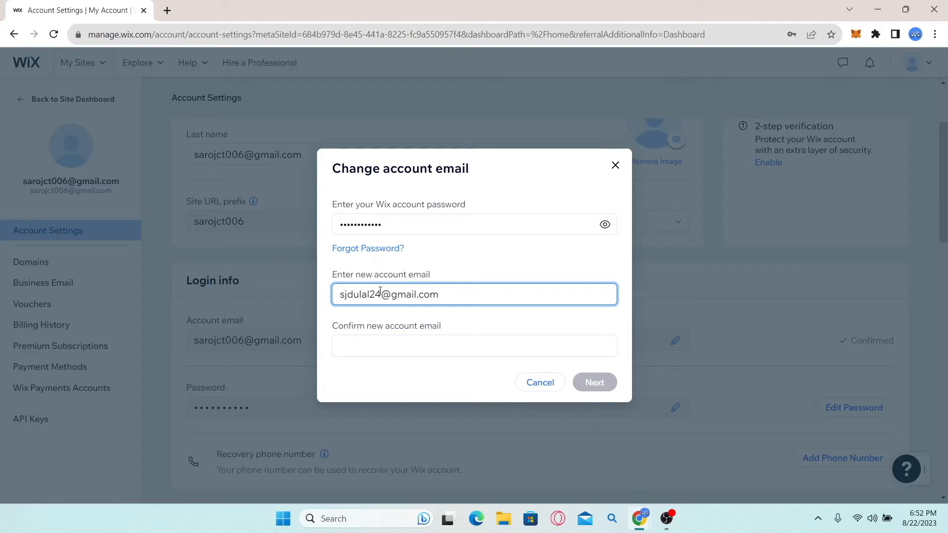
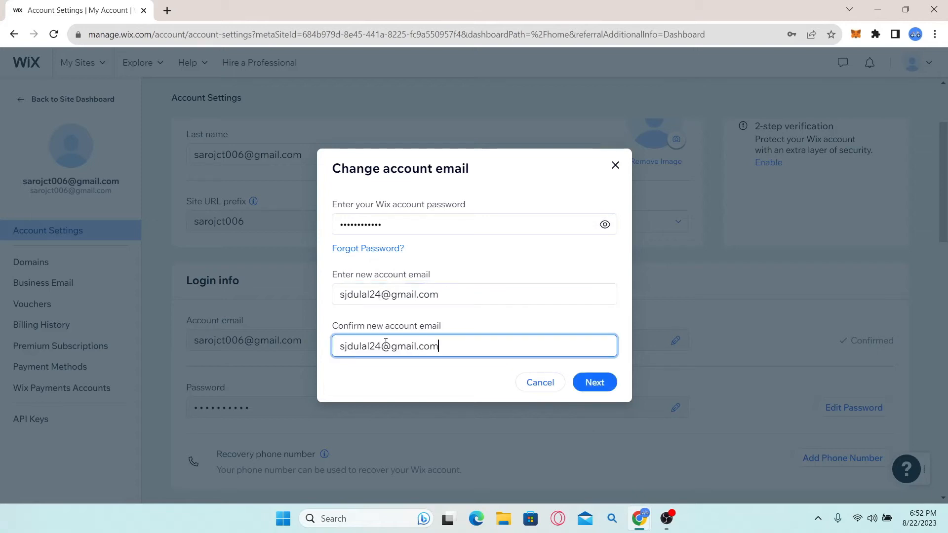
mouse_move(573, 315)
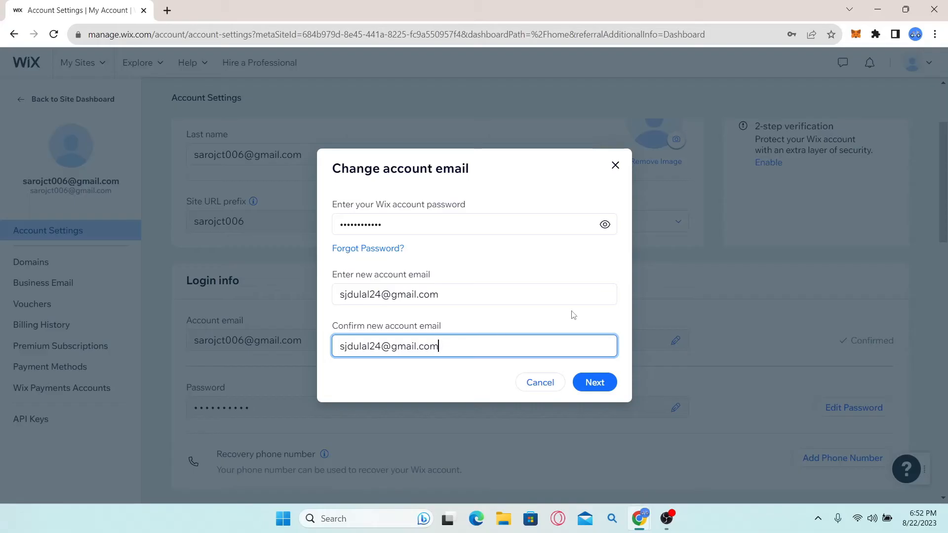
click(593, 382)
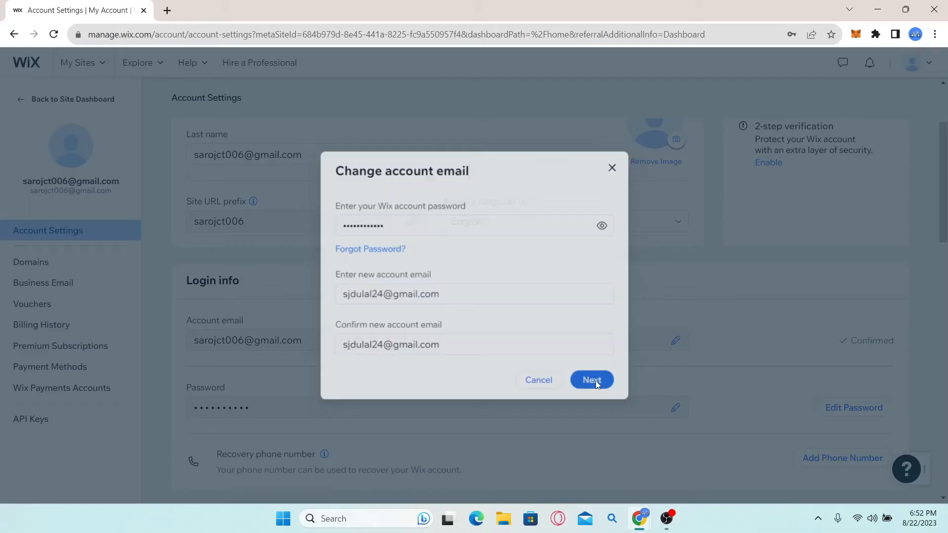
click(590, 380)
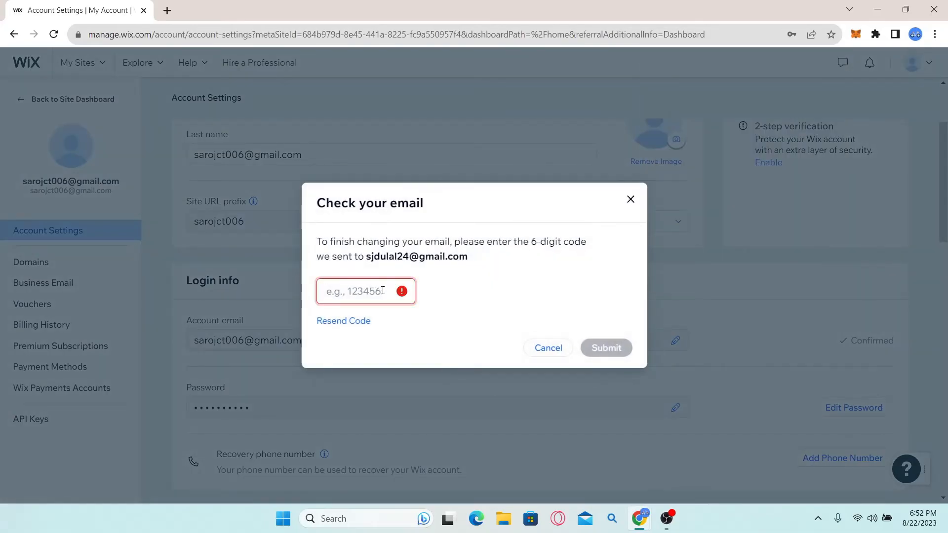
mouse_move(366, 277)
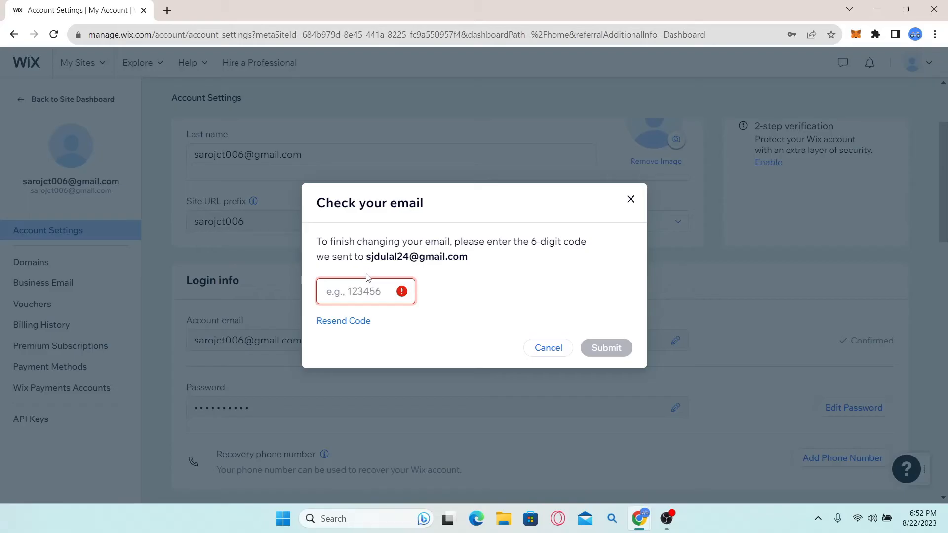
click(224, 10)
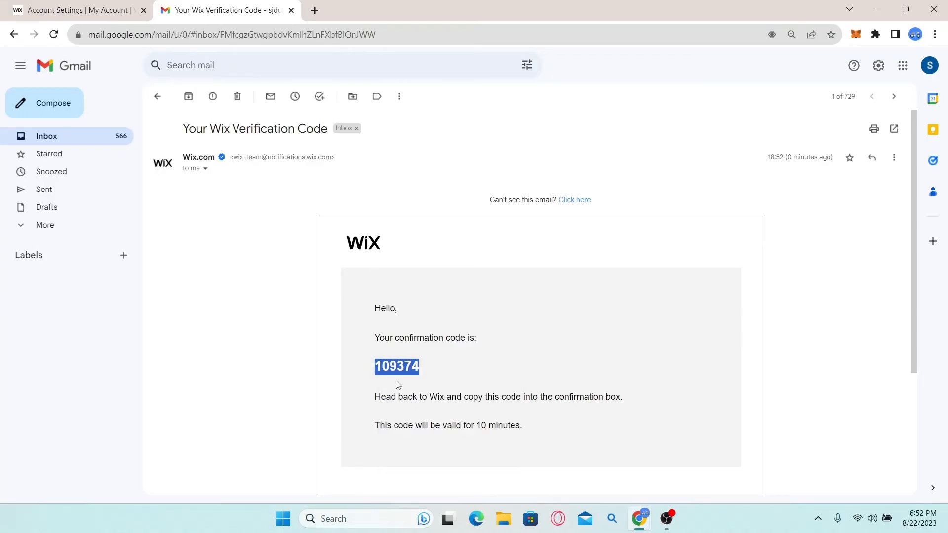
click(79, 10)
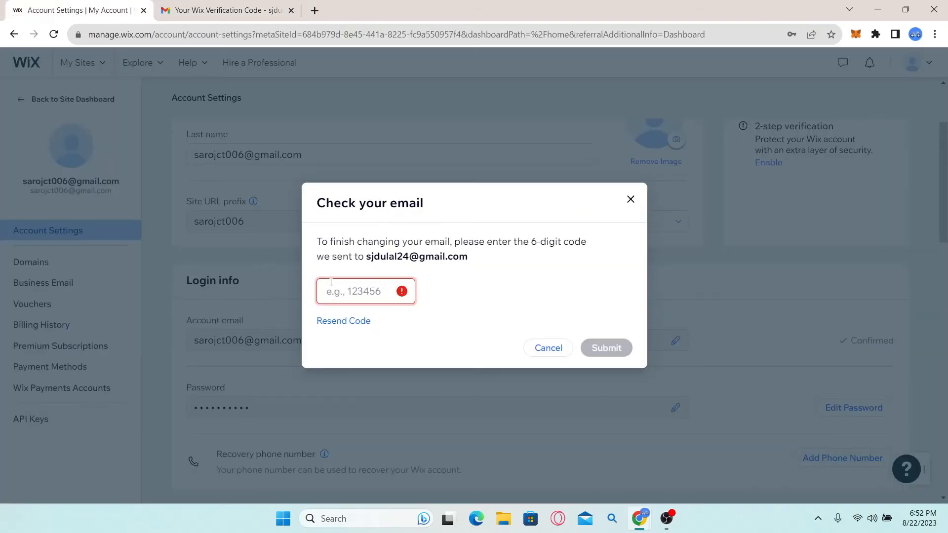
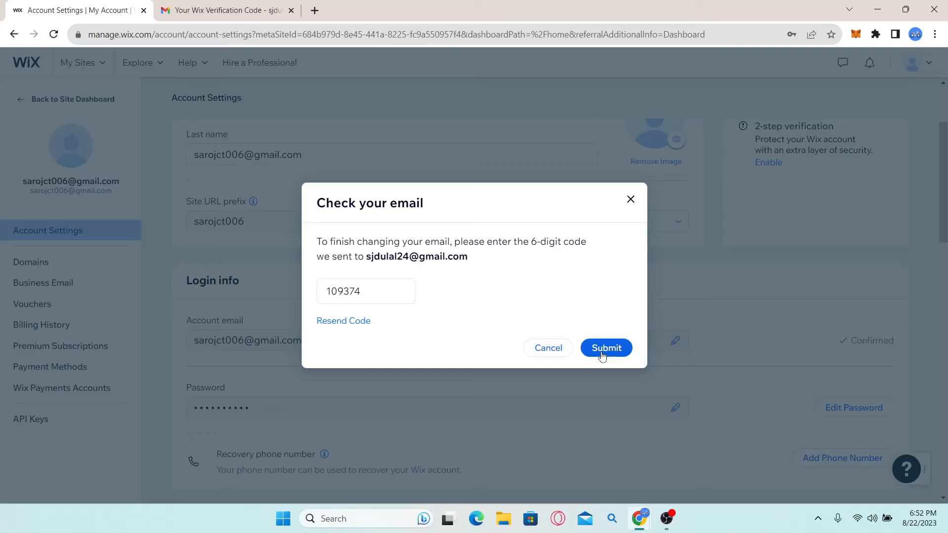
click(605, 347)
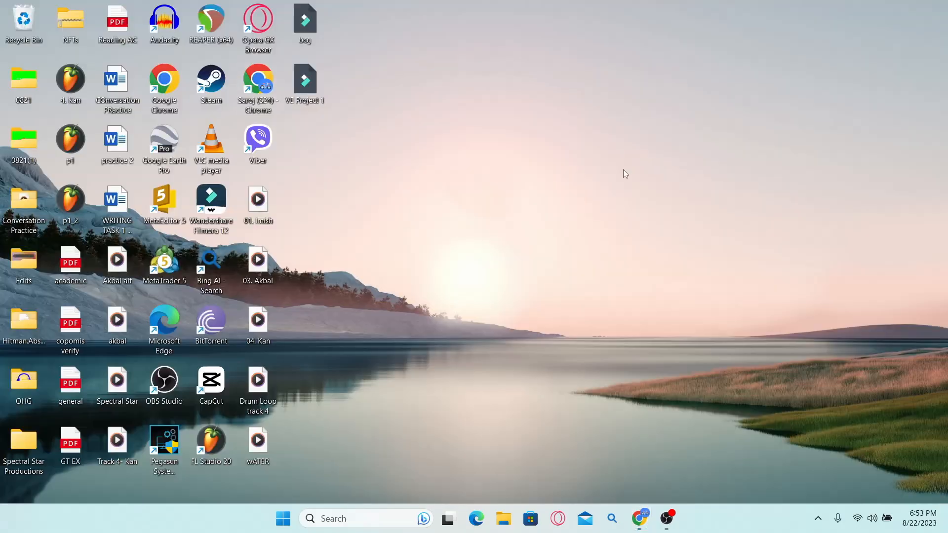
mouse_move(564, 212)
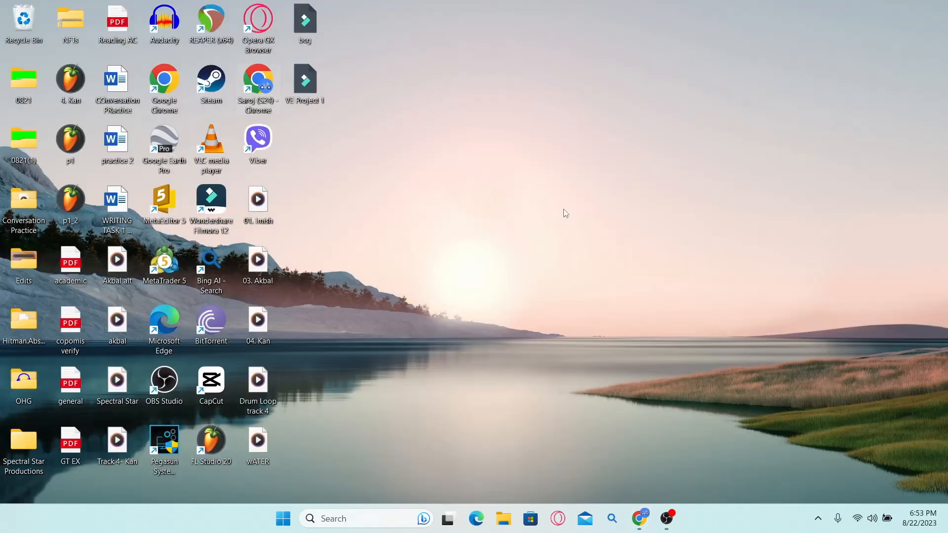